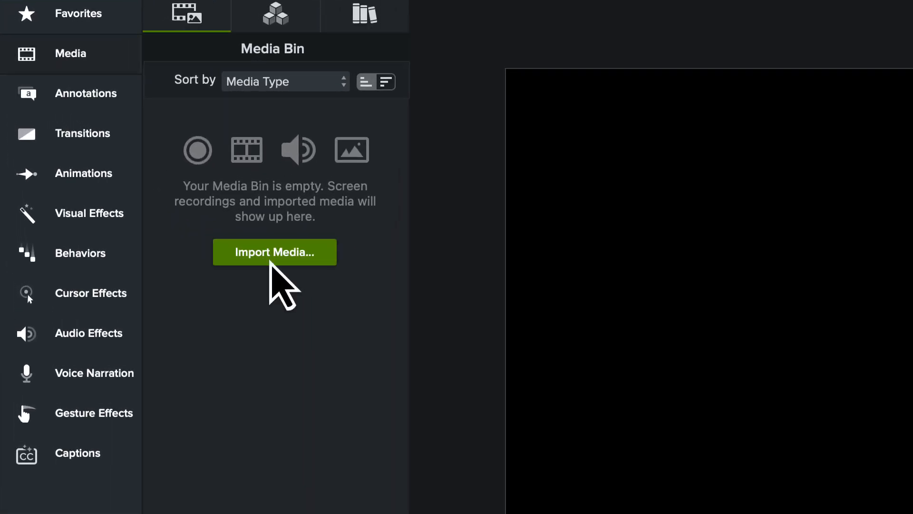
# - Bring the 'Kayaker paddling on Lovatnet lake' stock clip from the footage library onto the canvas
pyautogui.click(275, 14)
pyautogui.write('kayaker')
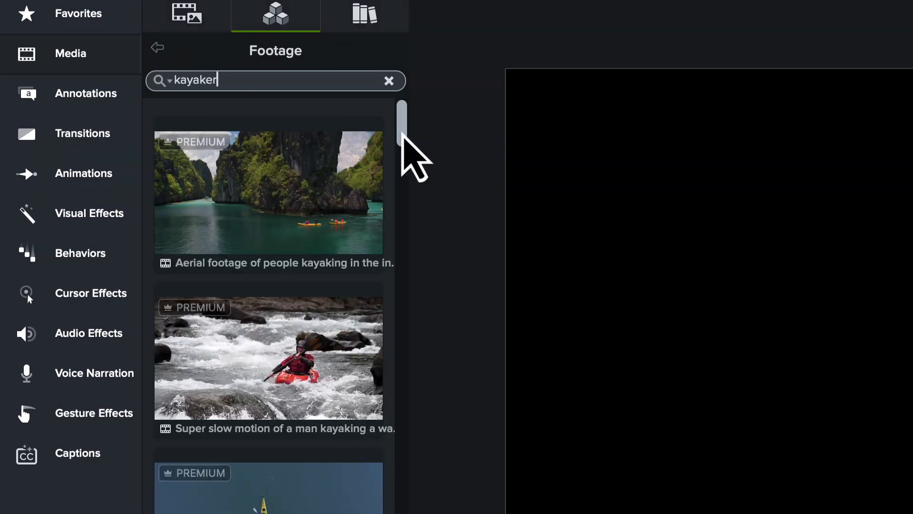
pyautogui.scroll(-3)
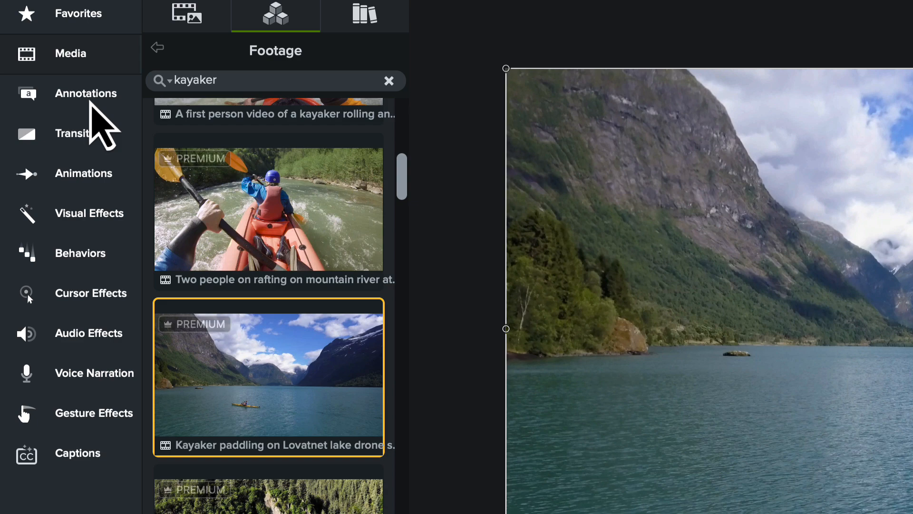
# - Add bold white ADVENTURE and CLUB text callouts over the lake footage and scale them up
pyautogui.click(86, 93)
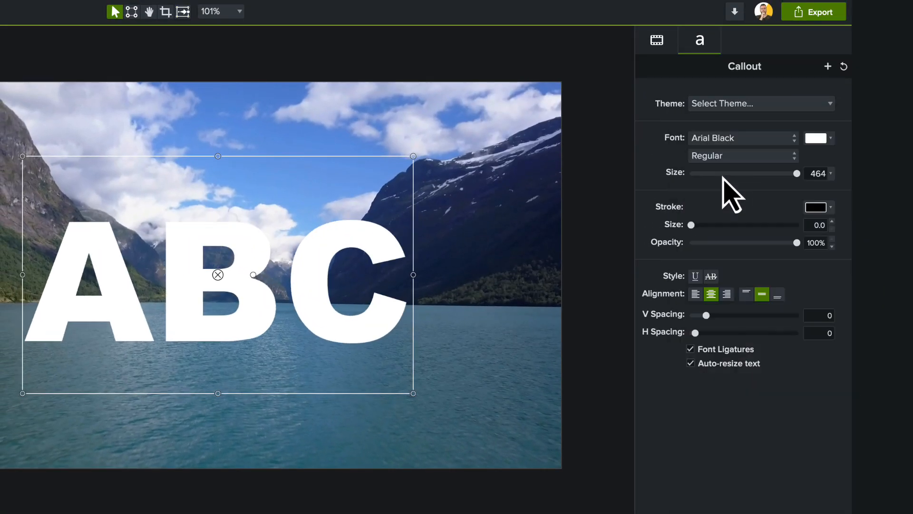
pyautogui.moveTo(227, 296)
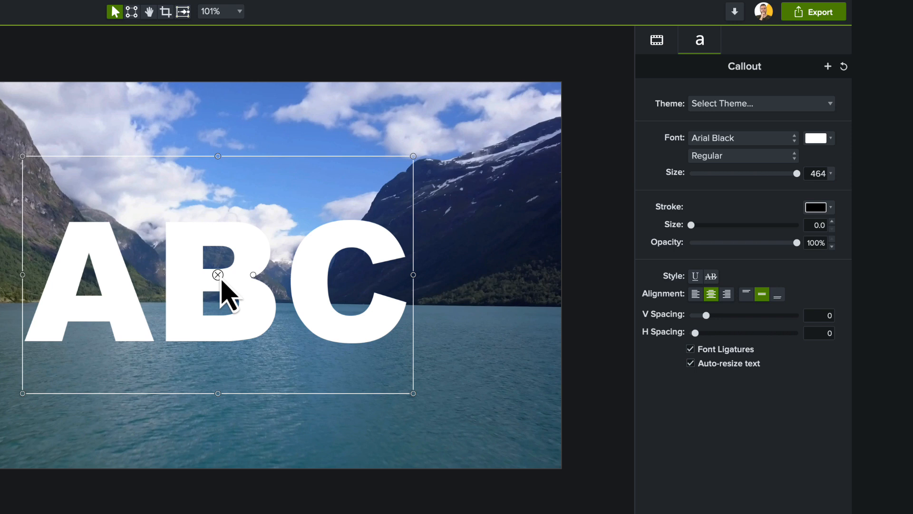
pyautogui.write('ADV')
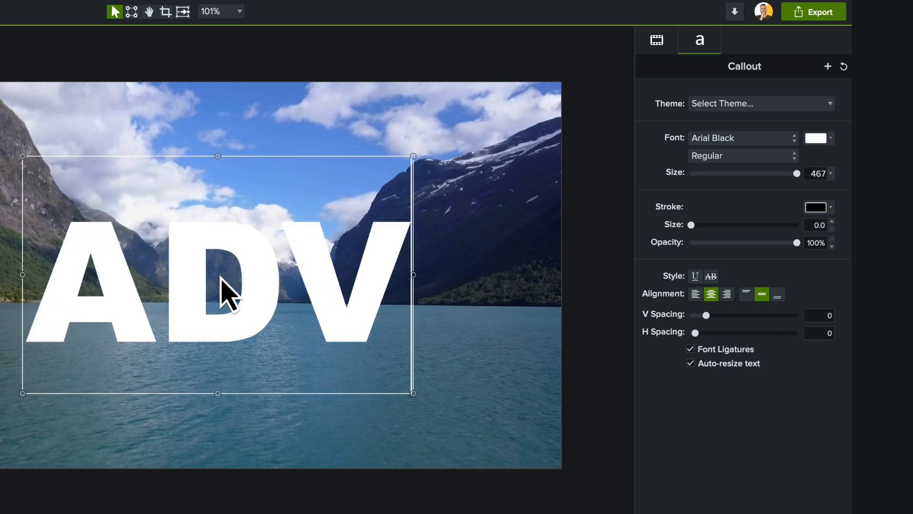
pyautogui.moveTo(797, 173); pyautogui.dragTo(752, 173)
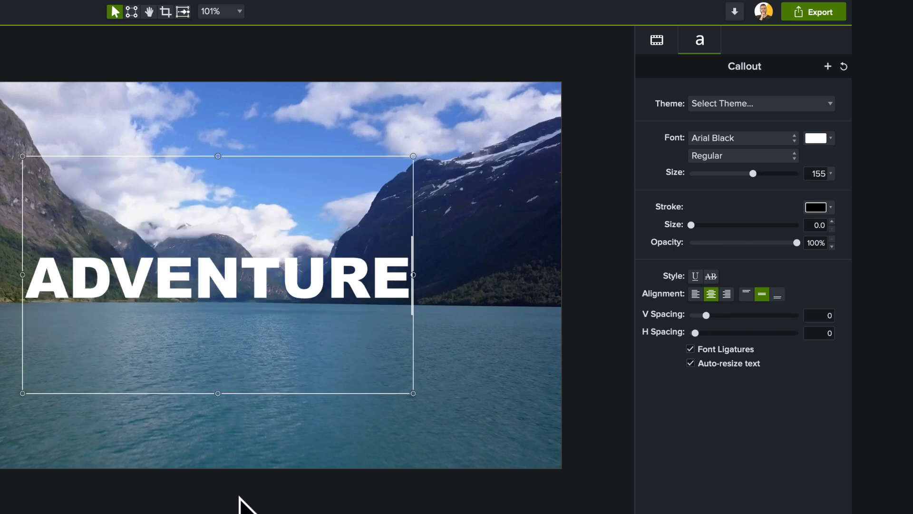
pyautogui.click(217, 285)
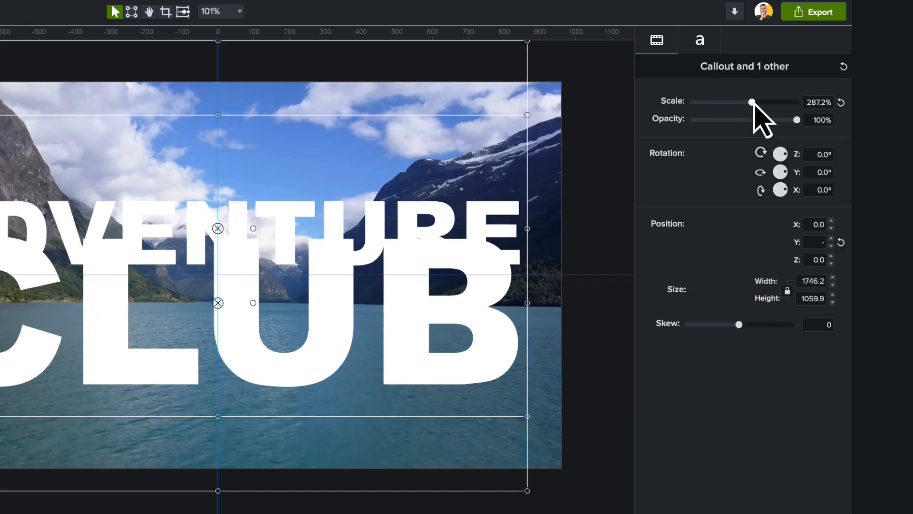
# - Group the ADVENTURE and CLUB callouts and resize the group to canvas size
pyautogui.moveTo(750, 101); pyautogui.dragTo(756, 102)
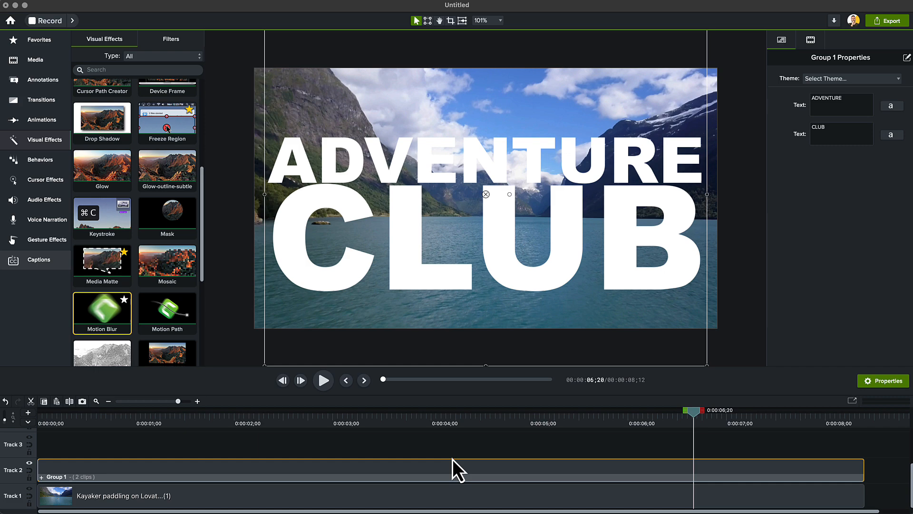
pyautogui.rightClick(460, 469)
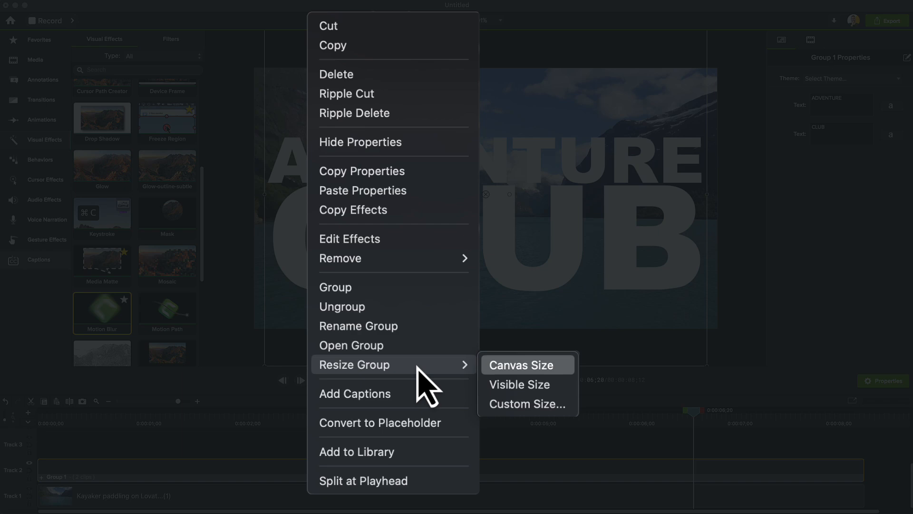
pyautogui.click(520, 365)
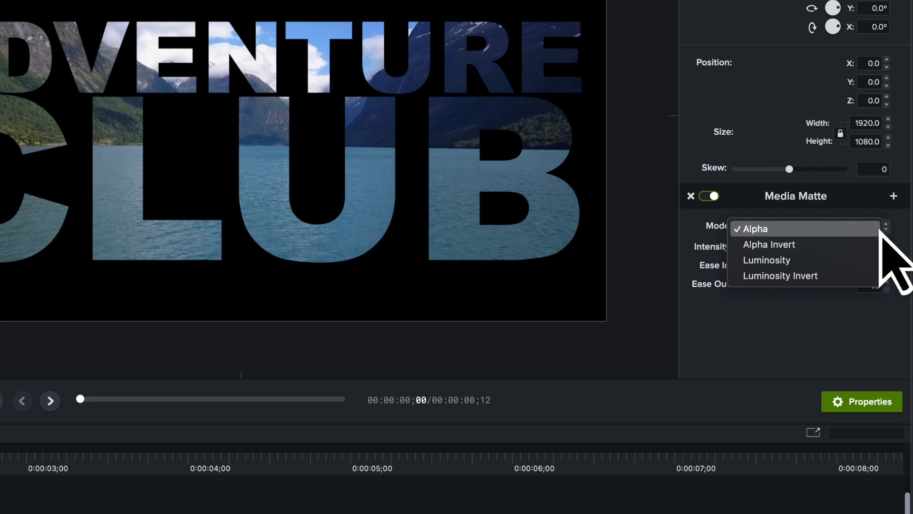
pyautogui.moveTo(768, 245)
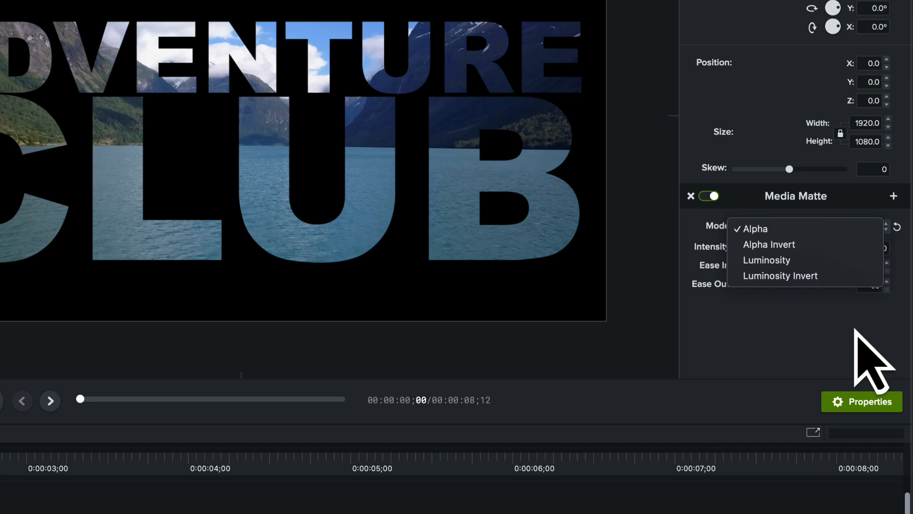
# - Apply Media Matte to the text group with Alpha mode at full intensity
pyautogui.click(754, 228)
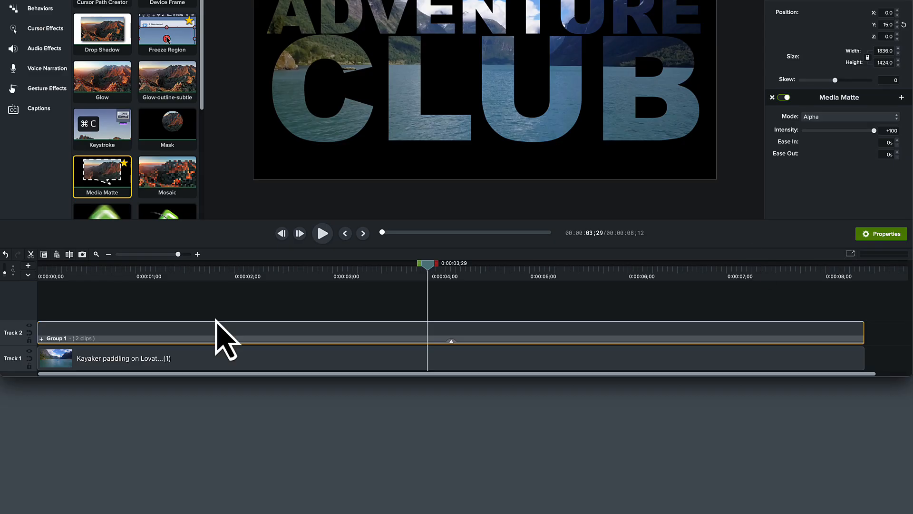
pyautogui.moveTo(27, 375)
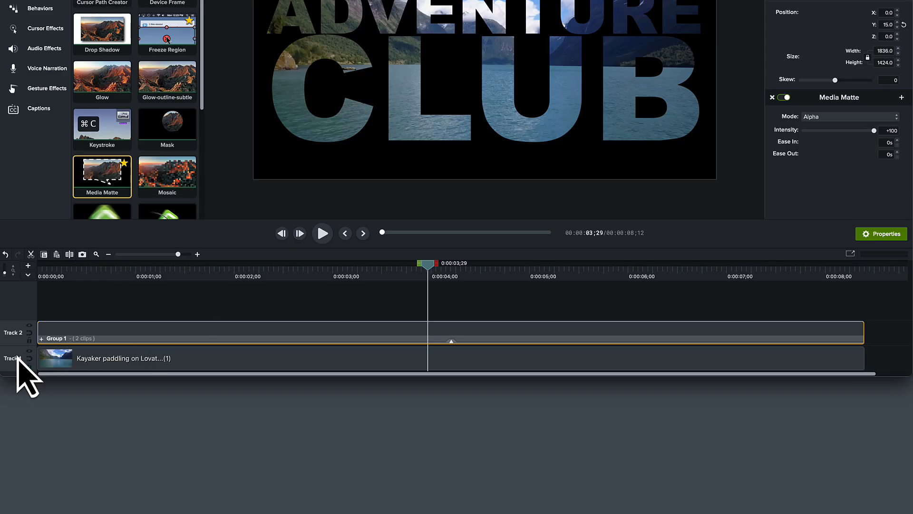
# - Insert a new track below and add the Dynamic Fill 30 background from the asset library
pyautogui.rightClick(15, 358)
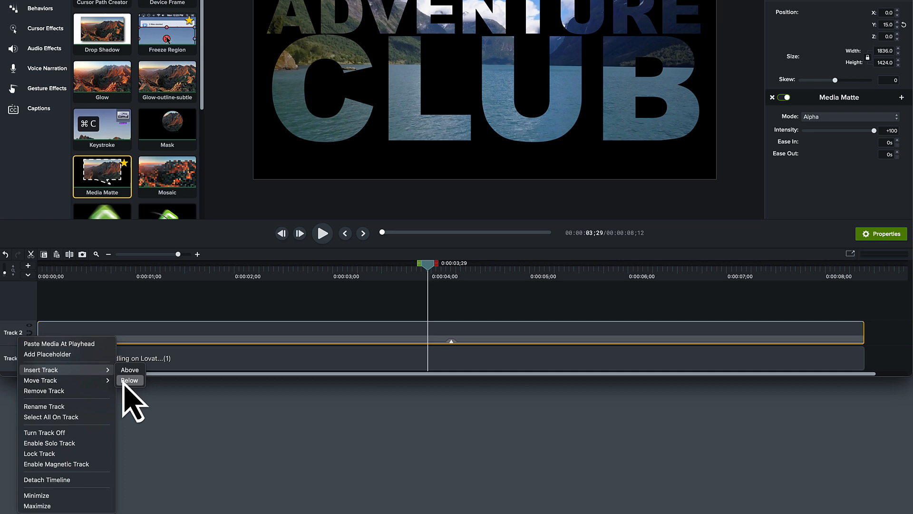
pyautogui.click(130, 381)
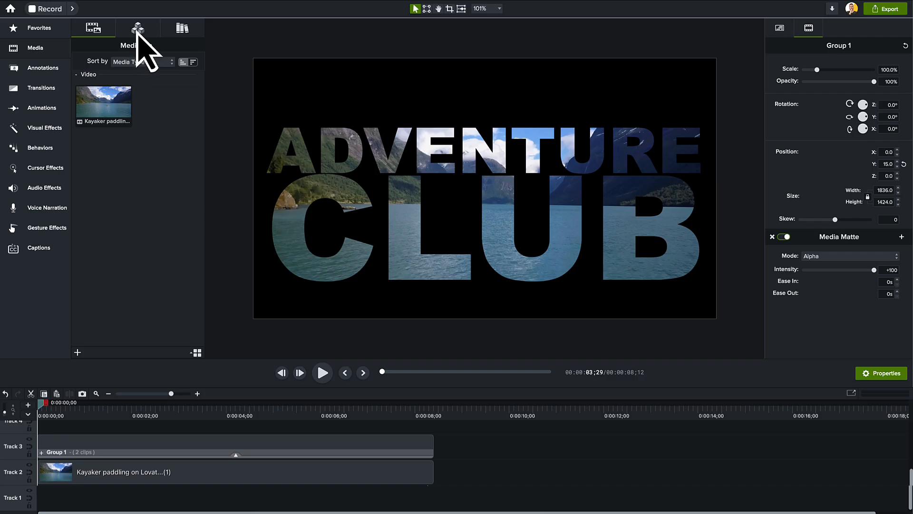
pyautogui.click(137, 27)
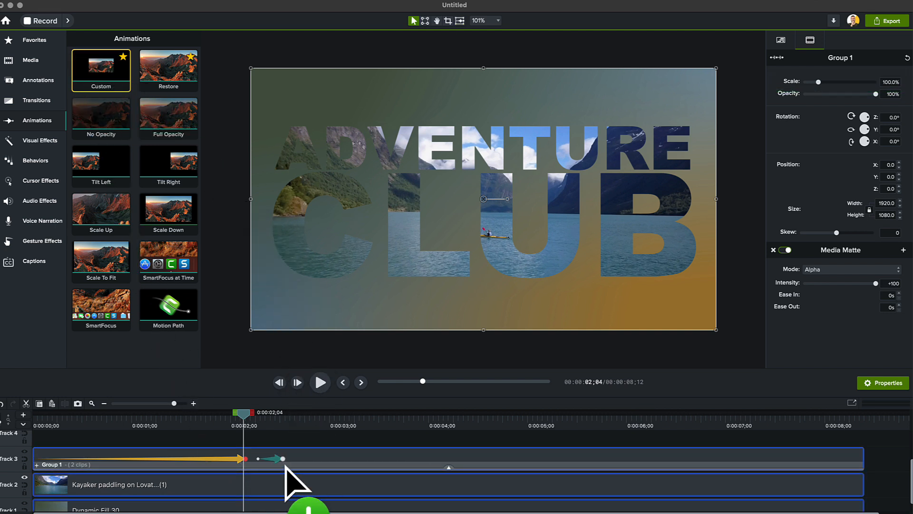
# - Retime Group 1's zoom animation so the text reaches 1500% and the footage fills the frame
pyautogui.moveTo(276, 458); pyautogui.dragTo(313, 458)
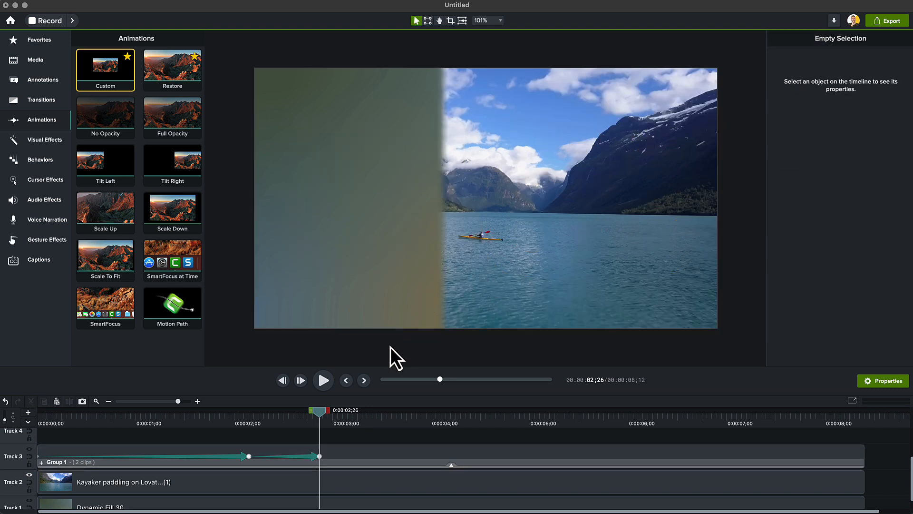
pyautogui.click(175, 456)
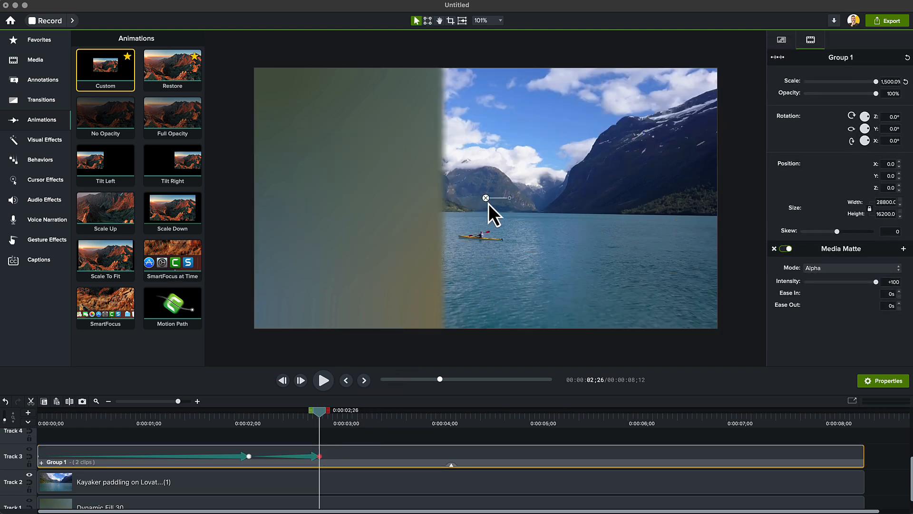
pyautogui.moveTo(486, 198); pyautogui.dragTo(283, 198)
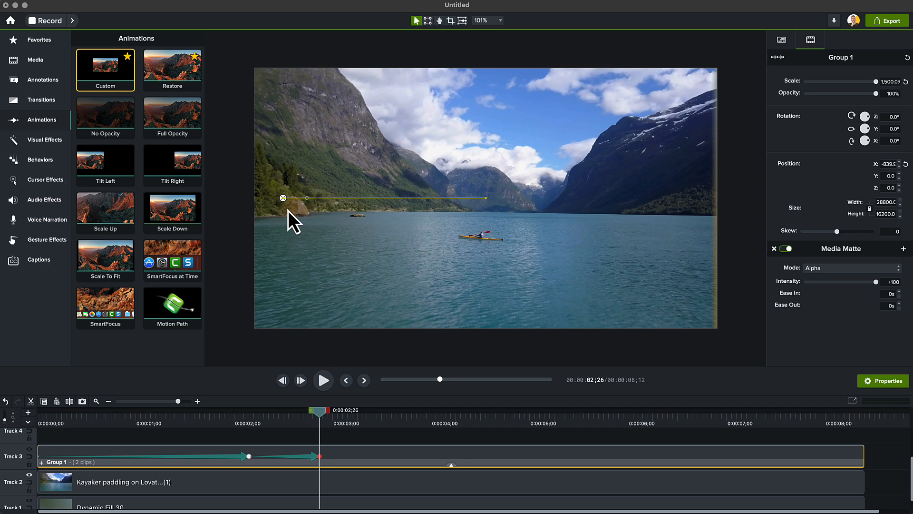
pyautogui.click(320, 456)
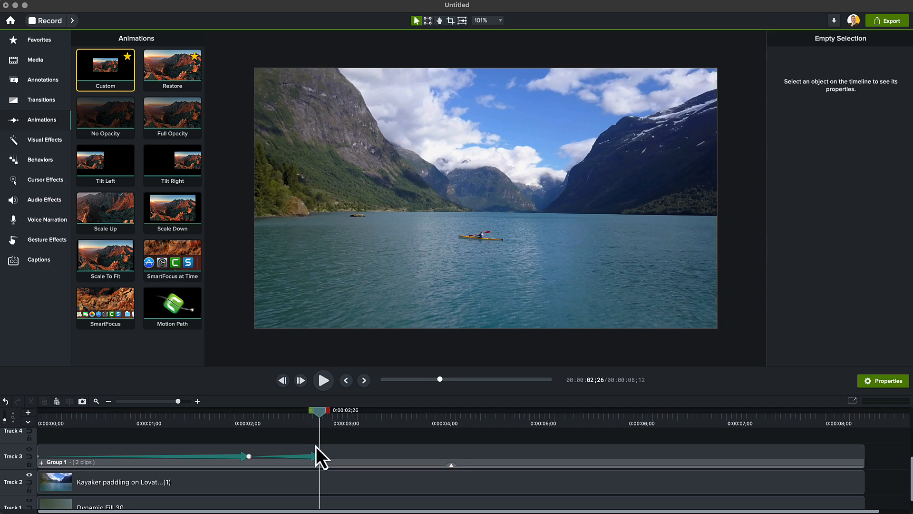
pyautogui.click(45, 139)
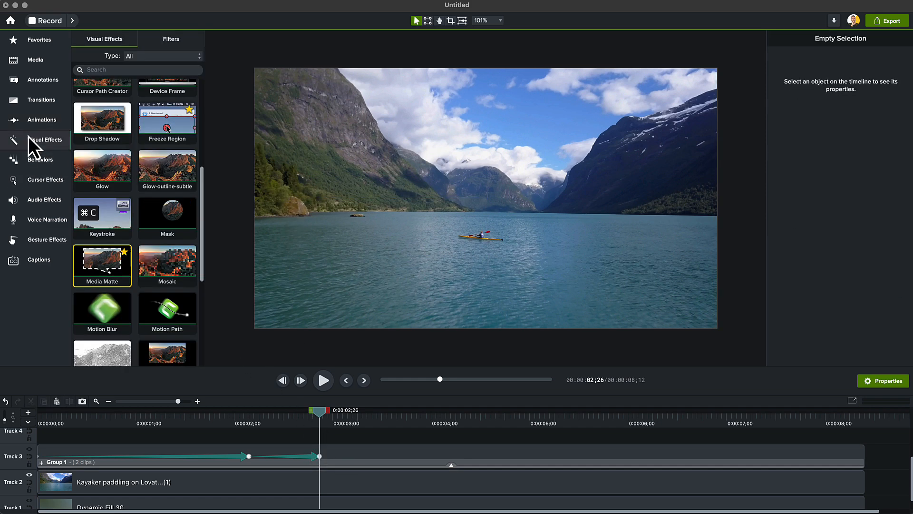
pyautogui.moveTo(107, 305)
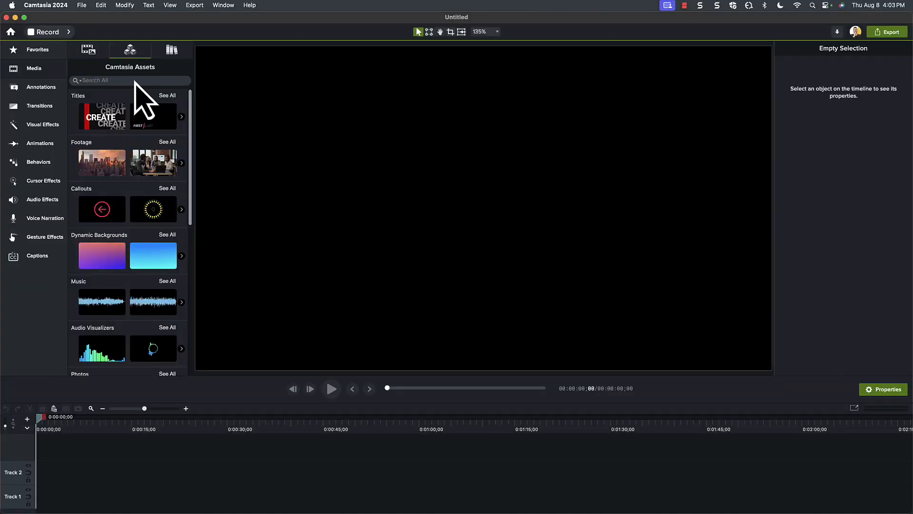
# - Add the Clap And Stomp music track to the timeline at the playhead and stop its preview
pyautogui.scroll(-3)
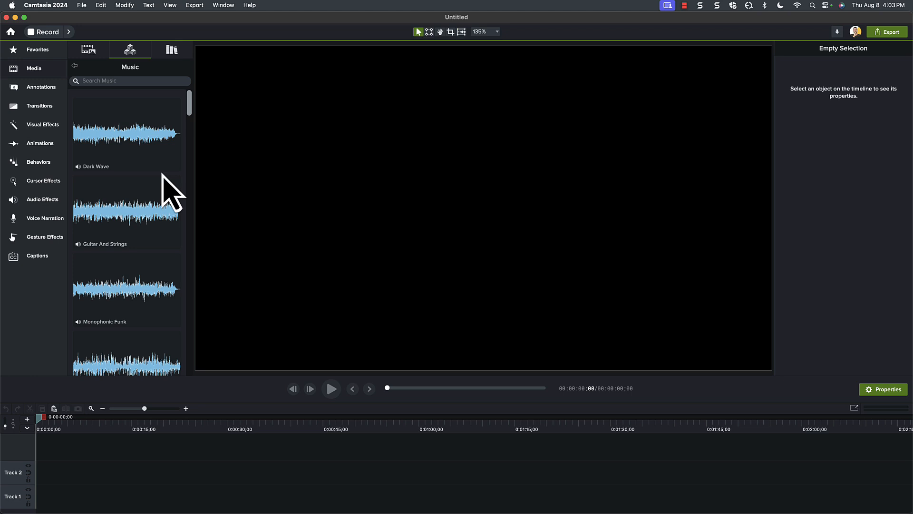
pyautogui.scroll(-3)
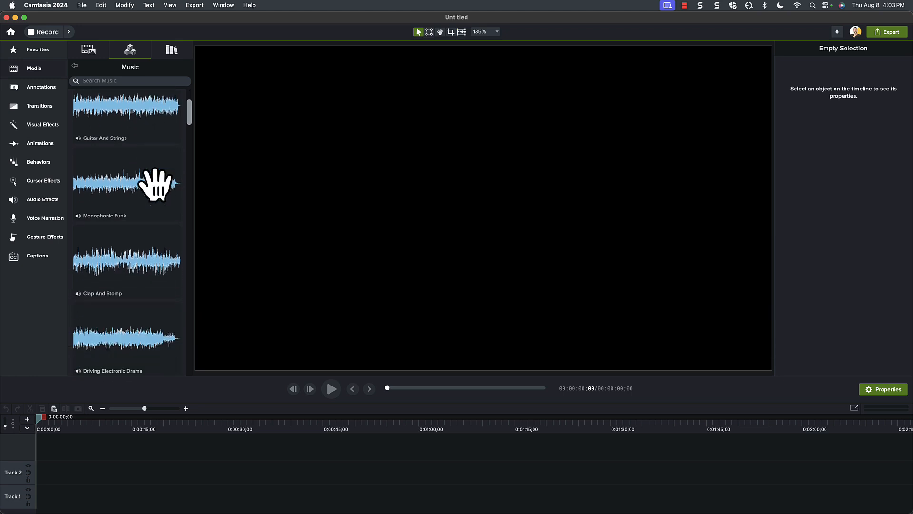
pyautogui.rightClick(126, 180)
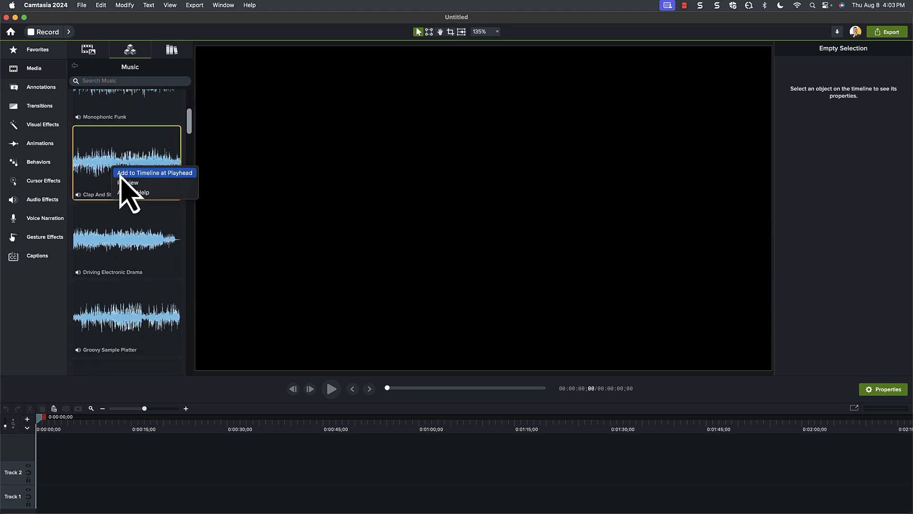
pyautogui.click(155, 172)
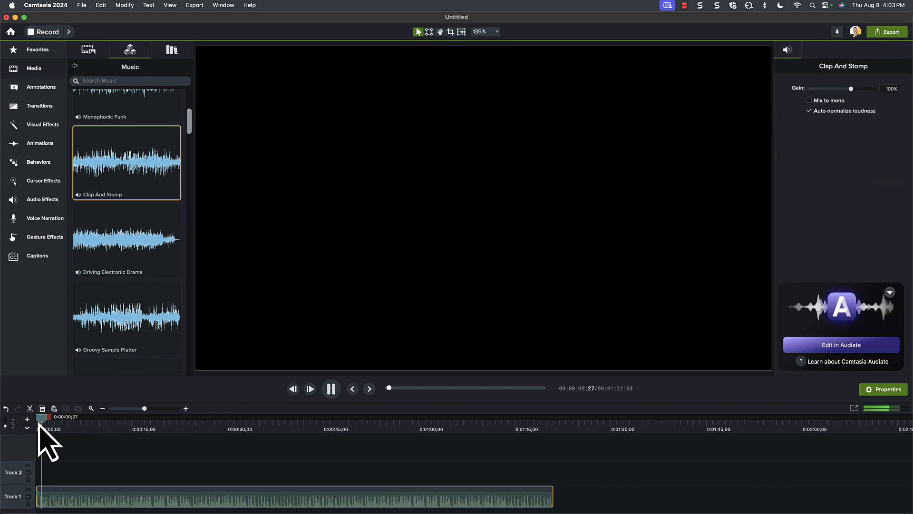
pyautogui.click(40, 87)
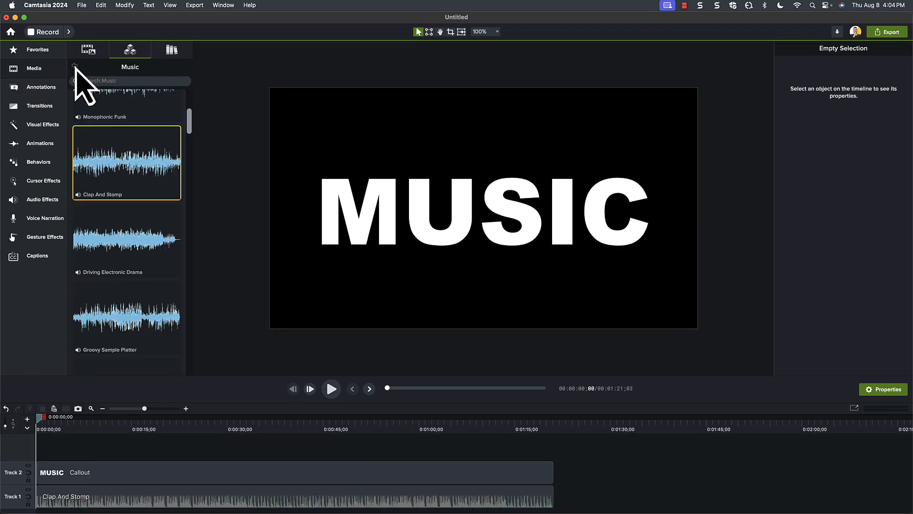
# - Place the Fluid Audio Ring and Audio Blobs visualizers on the timeline under the MUSIC callout
pyautogui.click(75, 66)
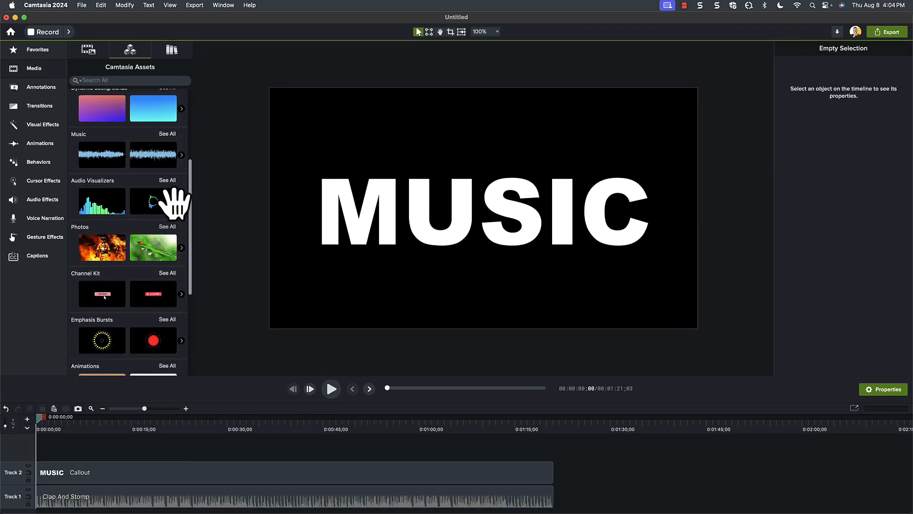
pyautogui.click(168, 180)
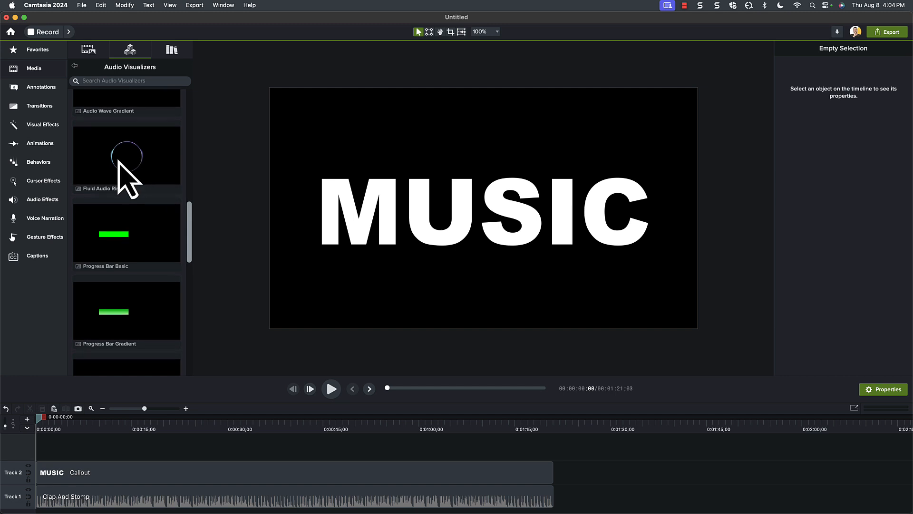
pyautogui.moveTo(127, 155); pyautogui.dragTo(88, 472)
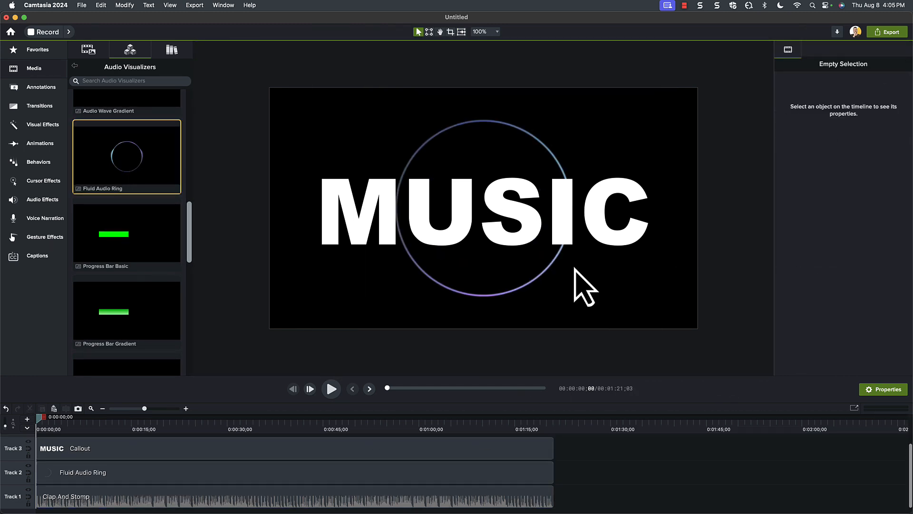
pyautogui.click(331, 388)
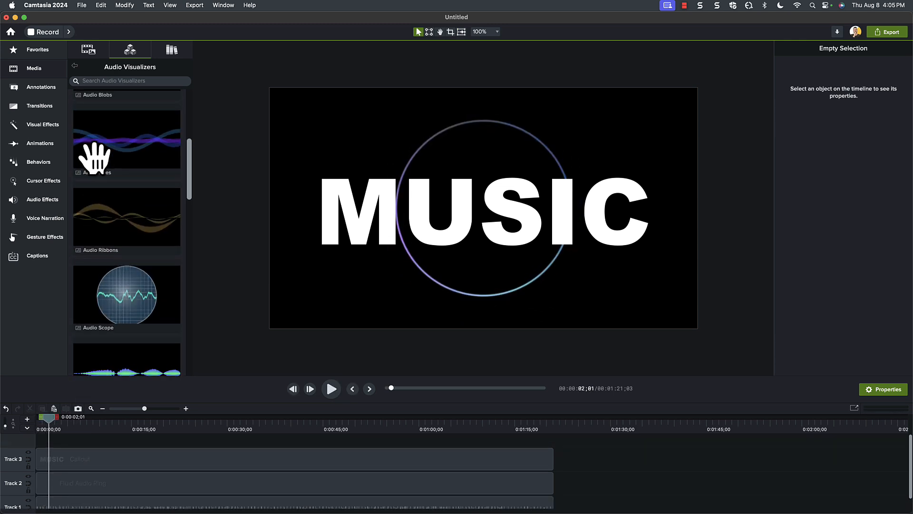
pyautogui.scroll(-3)
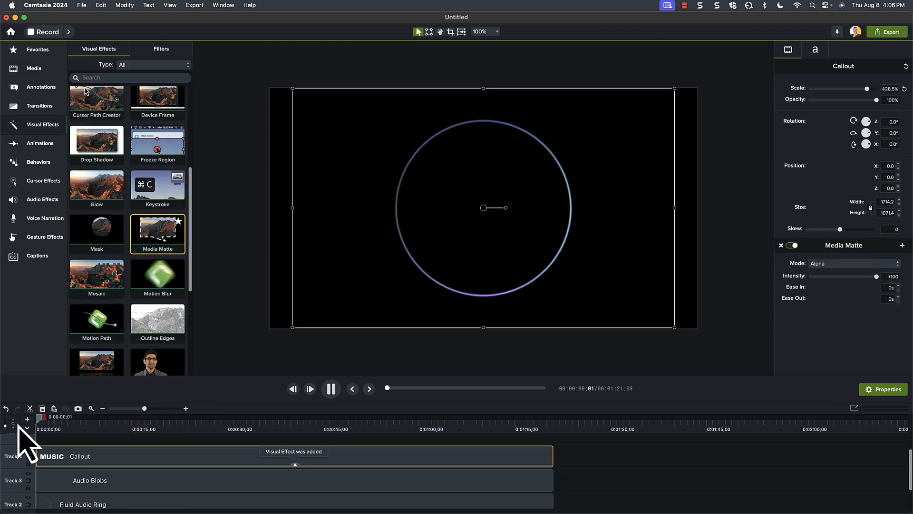
# - Set the Audio Blobs colour to purple and play back the matted MUSIC reveal
pyautogui.click(330, 388)
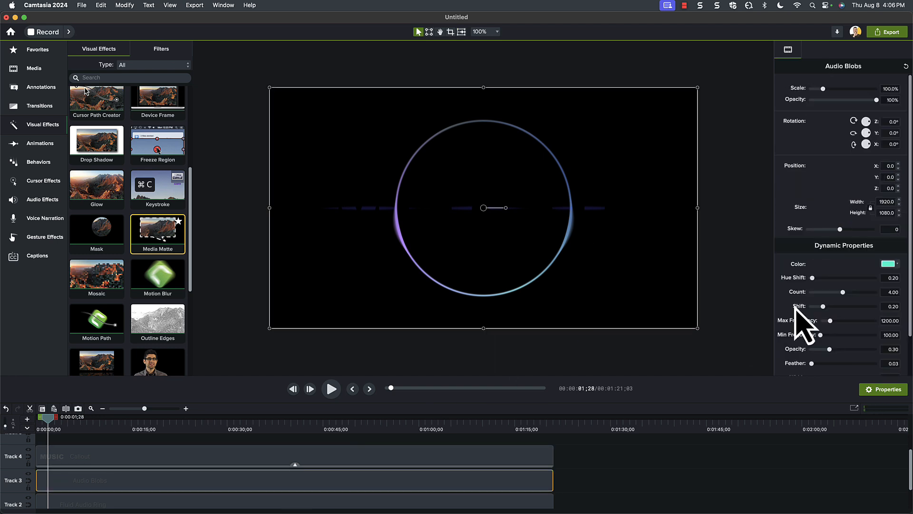
pyautogui.click(887, 264)
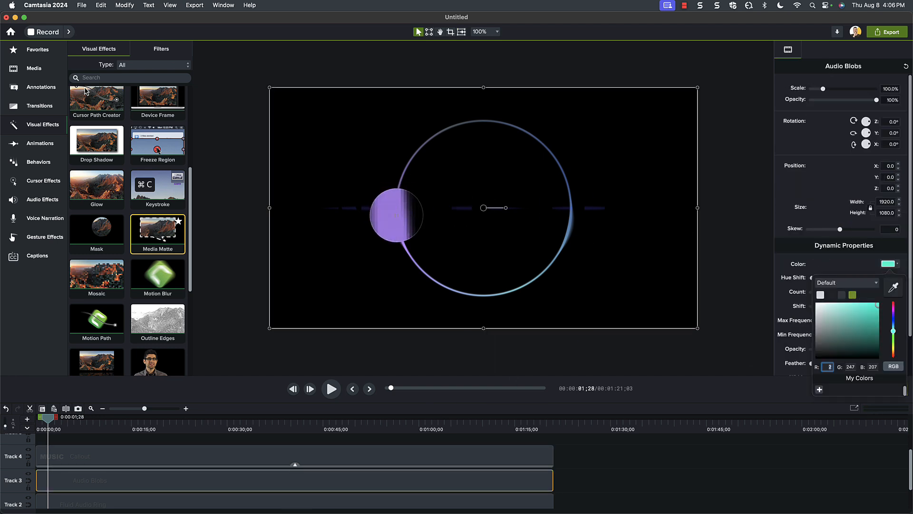
pyautogui.click(861, 326)
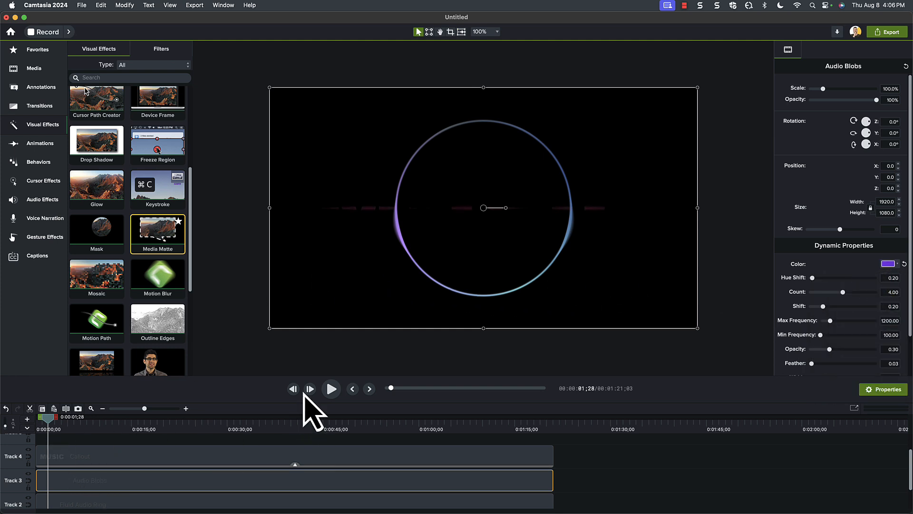
pyautogui.click(331, 388)
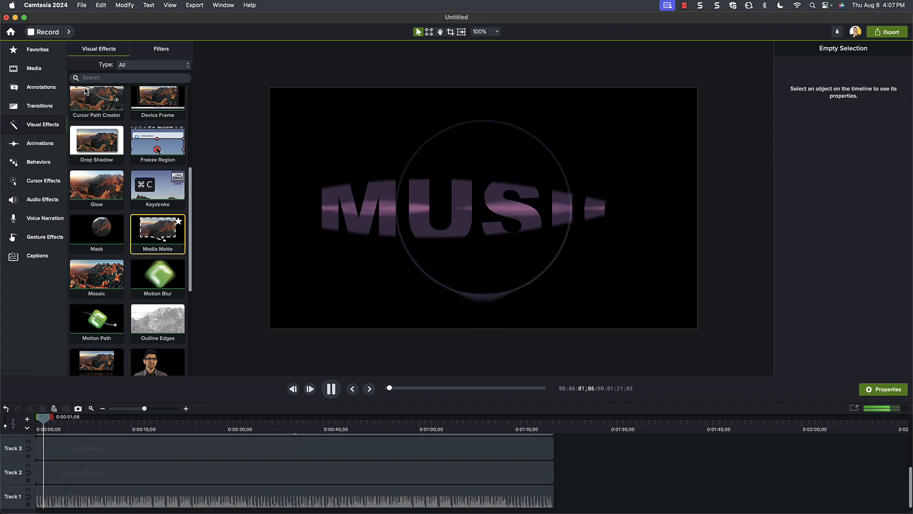